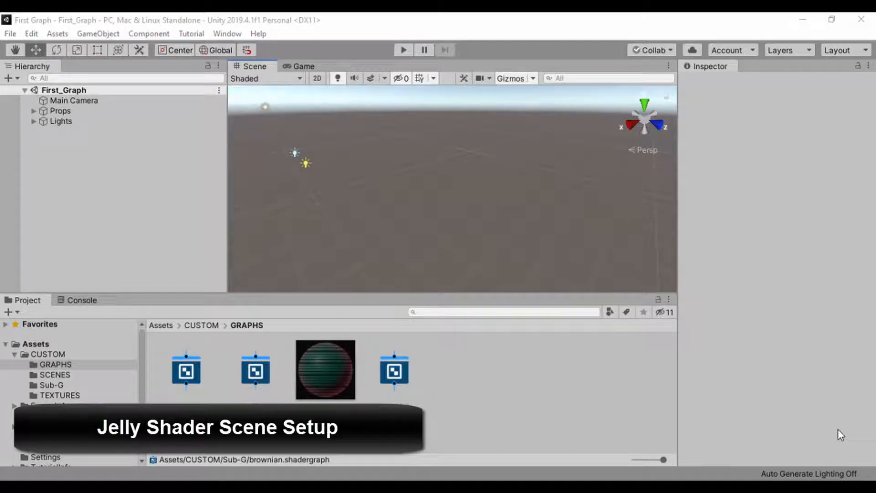
mouse_move(289, 381)
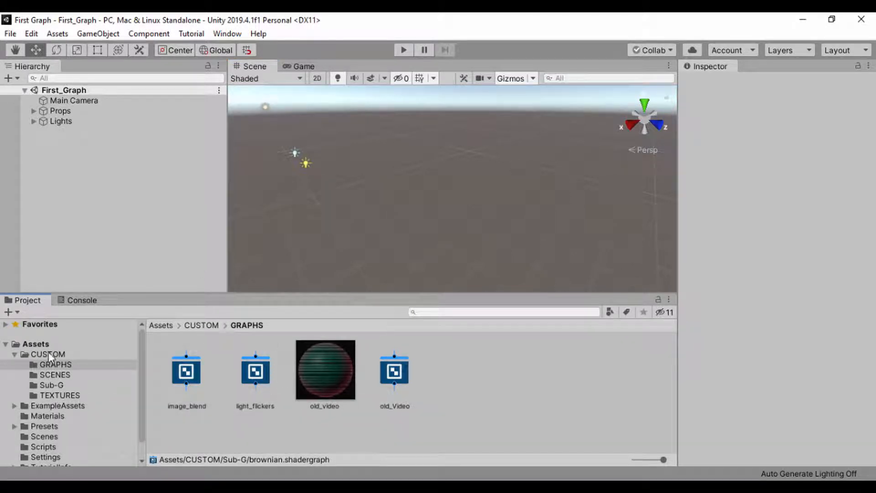
Create a new material in the CUSTOM folder and name it MATERIALS
left_click(47, 353)
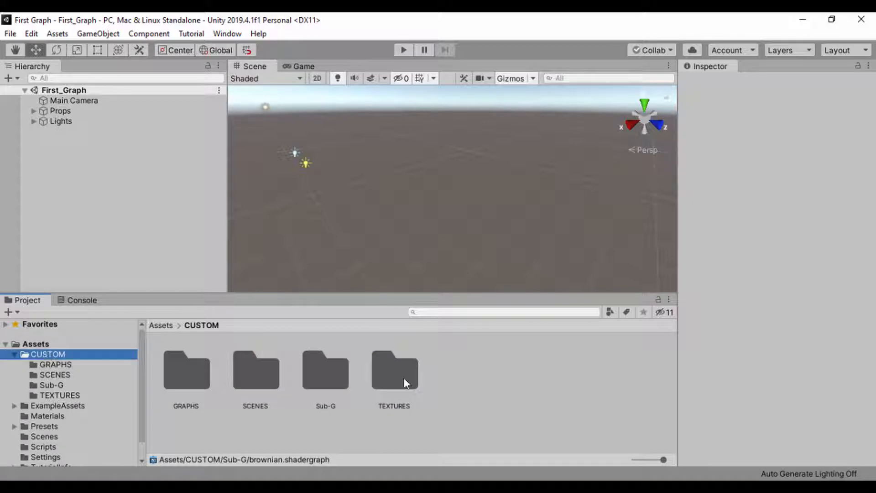
right_click(405, 383)
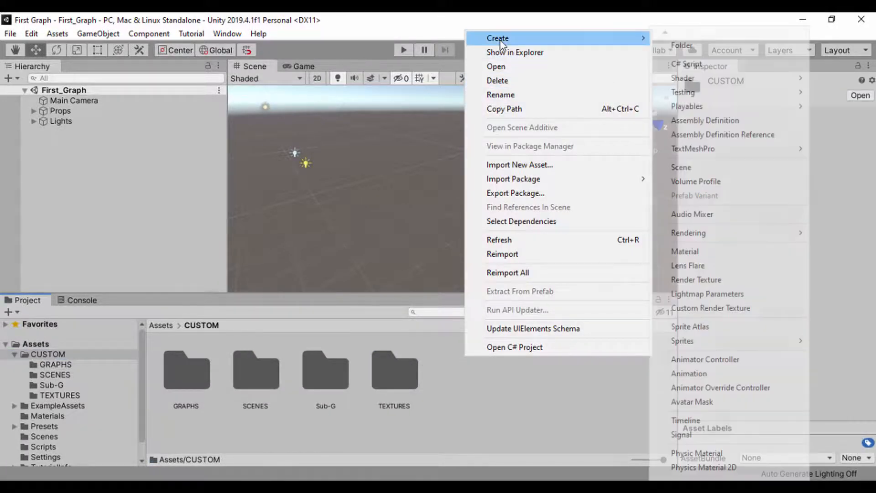
mouse_move(704, 252)
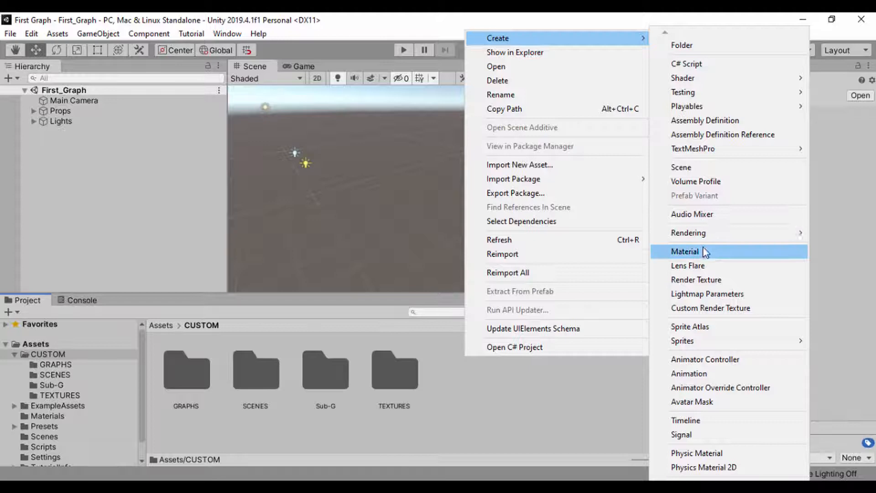
left_click(684, 251)
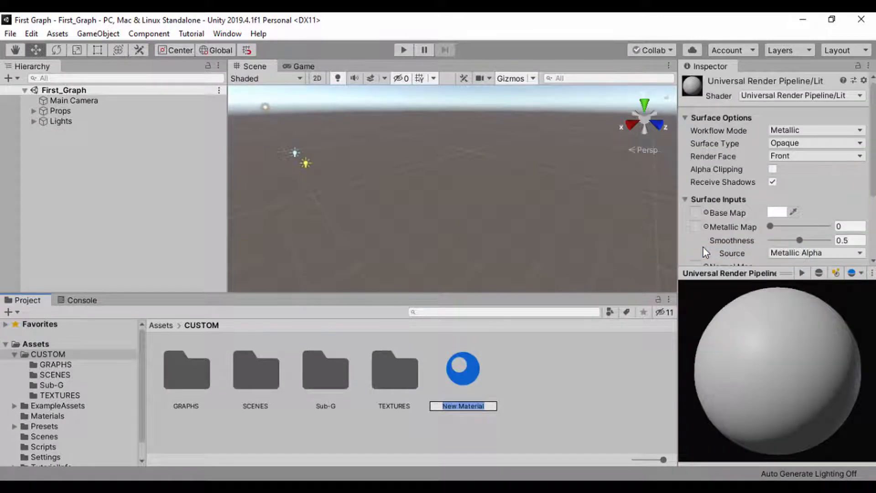
type("MATERIAL")
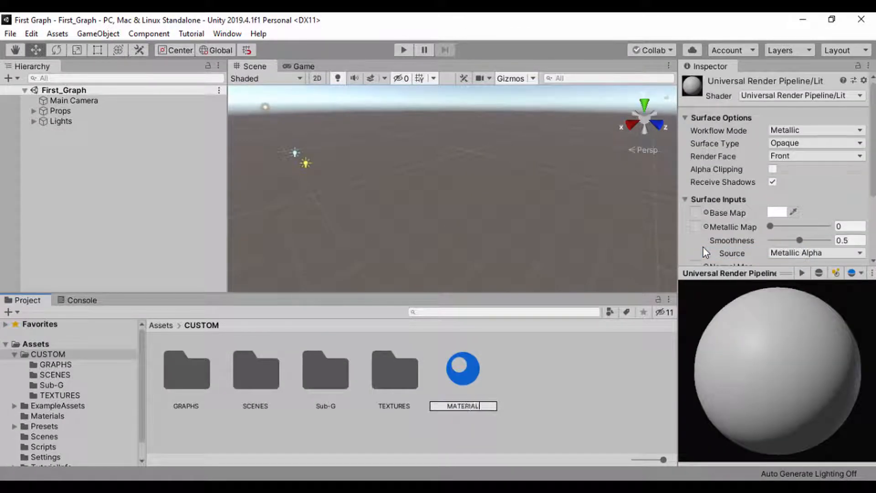
type("S")
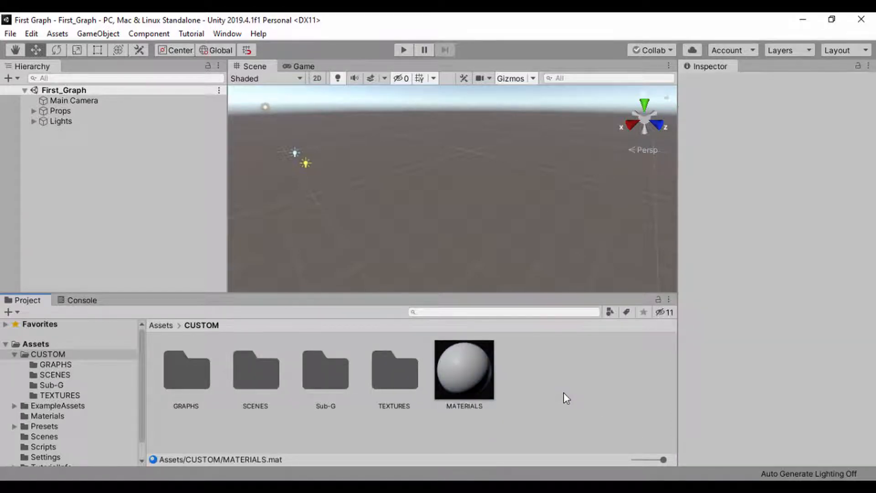
Replace the stray MATERIALS material with a new CUSTOM subfolder named MATERIALS
left_click(464, 369)
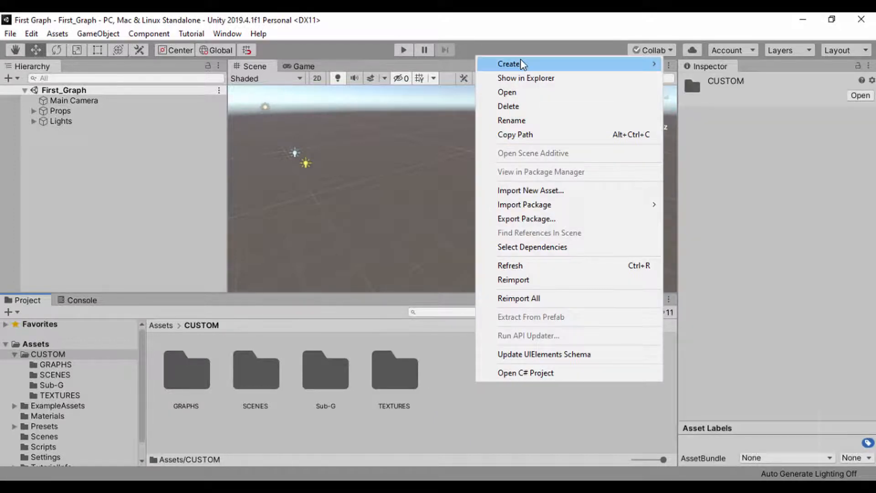
left_click(508, 63)
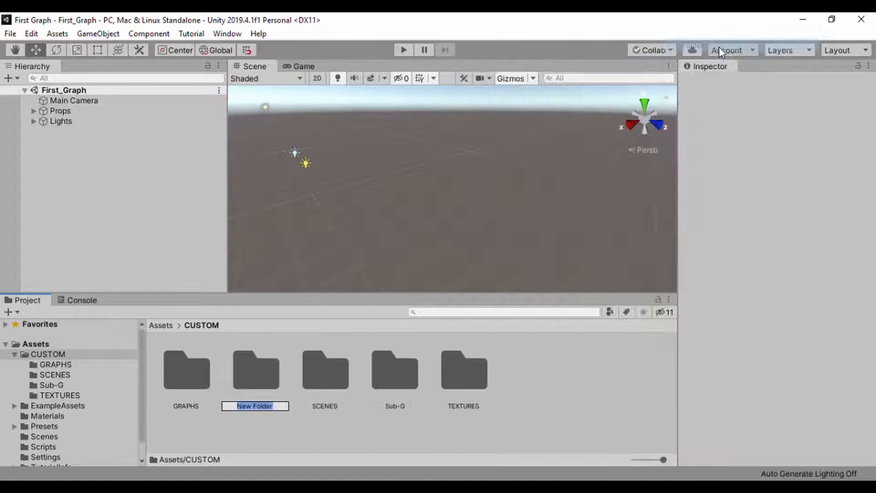
mouse_move(612, 337)
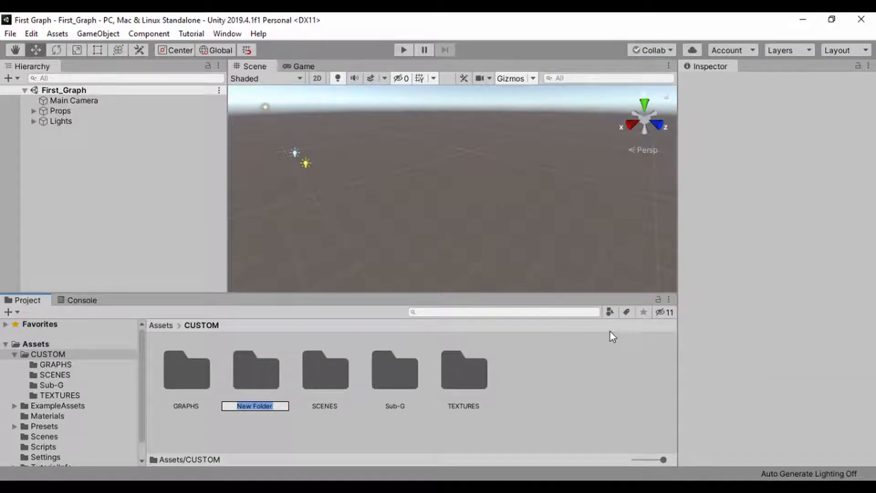
type("M")
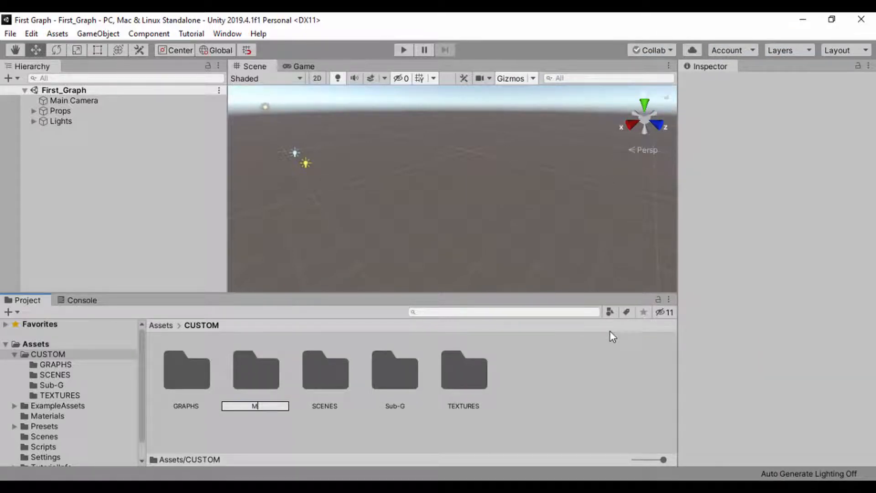
type("ATERI")
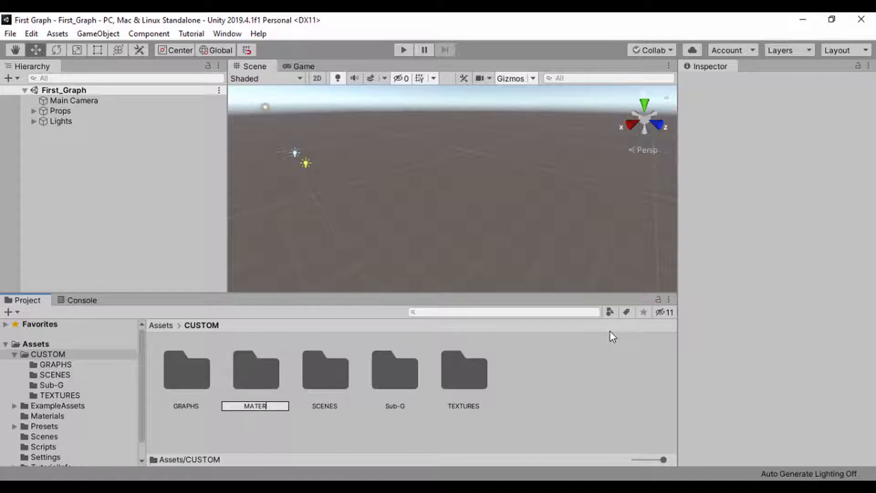
type("IALS")
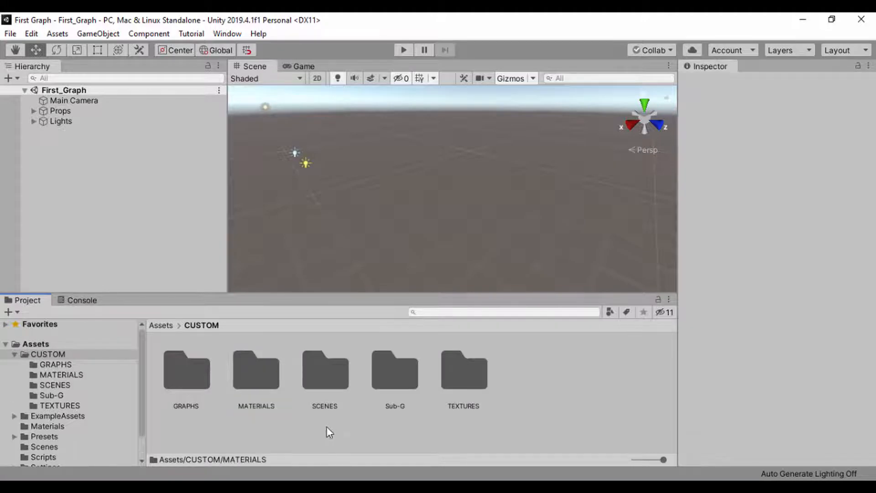
Move the old_video material out of GRAPHS into the MATERIALS folder
left_click(56, 364)
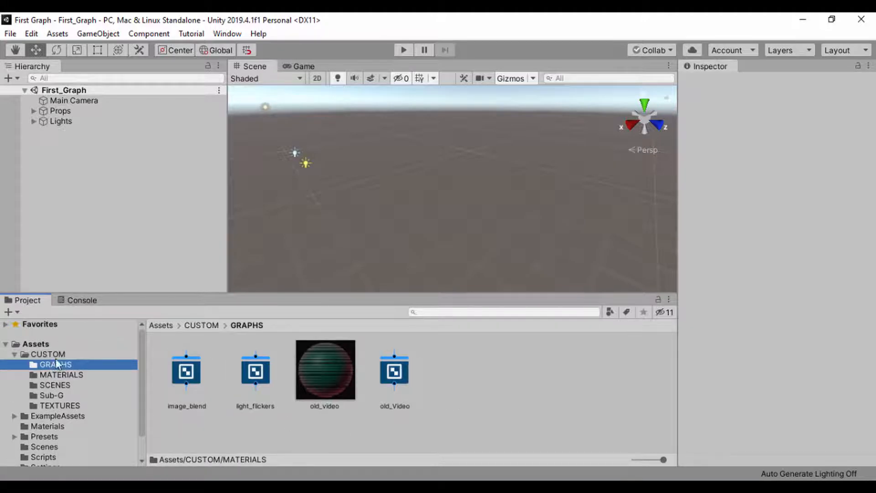
left_click(325, 370)
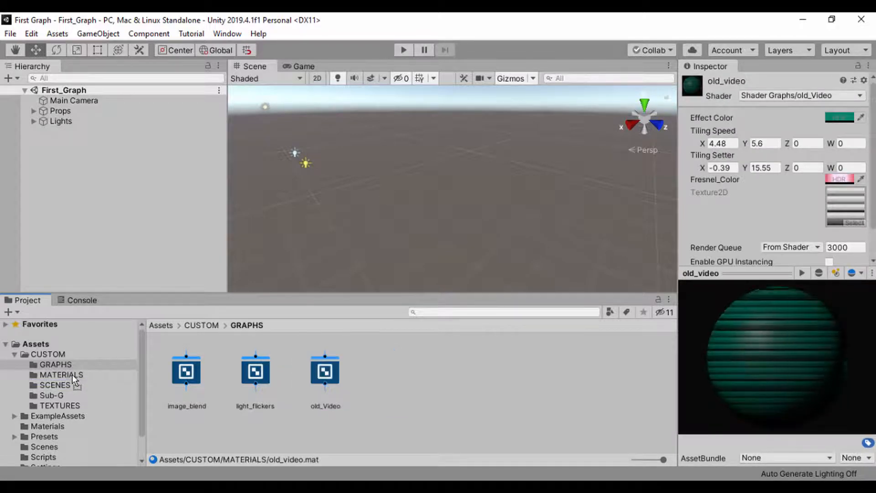
left_click(56, 364)
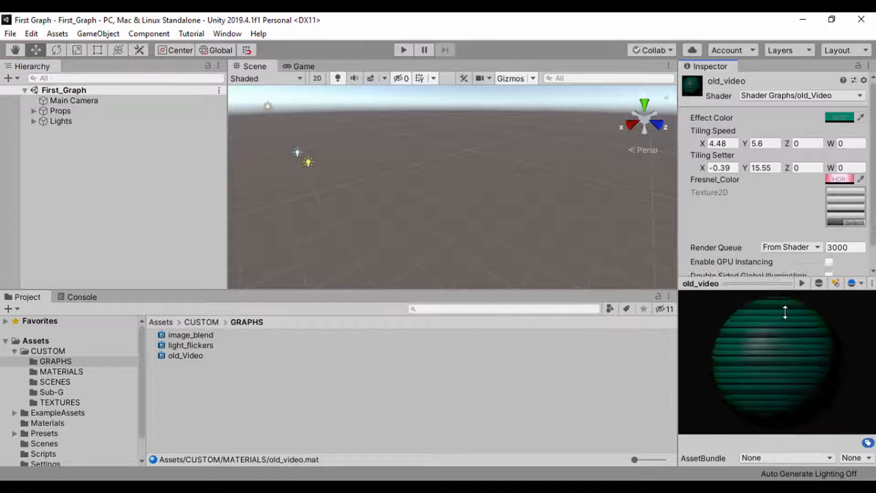
Create a material in GRAPHS, fix the mistyped name, and confirm it as Jelly_Matt
left_click(333, 374)
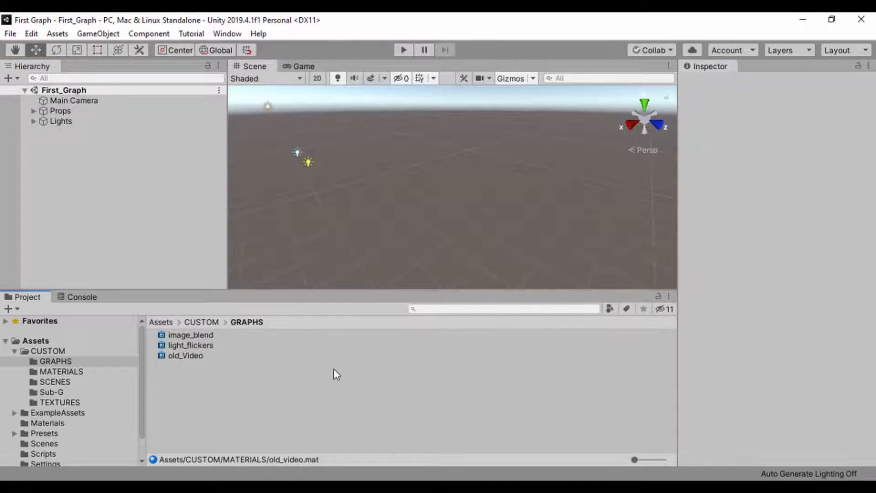
right_click(335, 374)
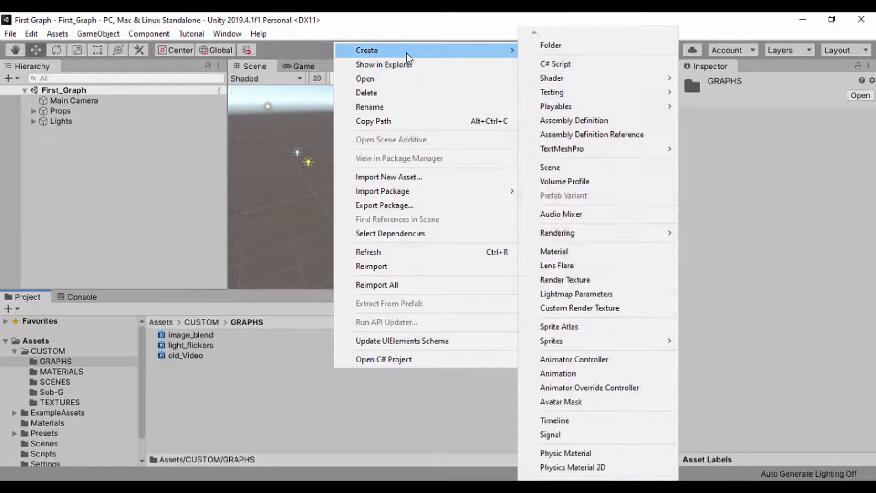
mouse_move(553, 237)
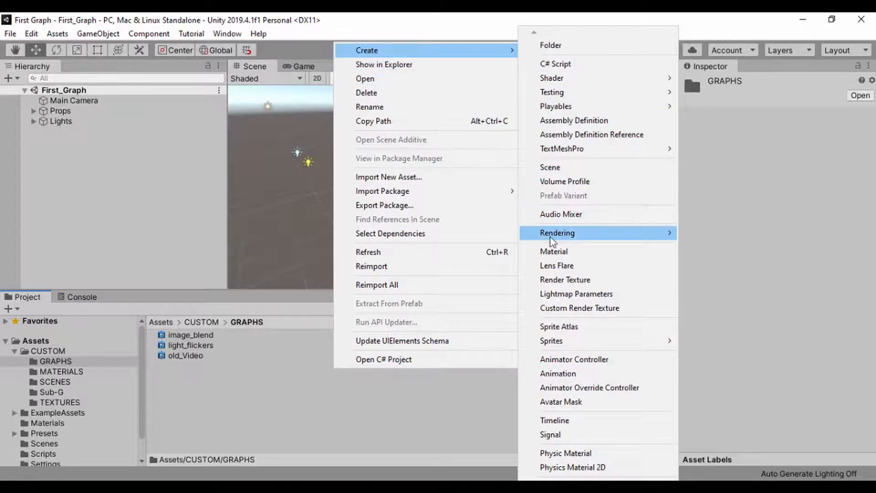
left_click(553, 251)
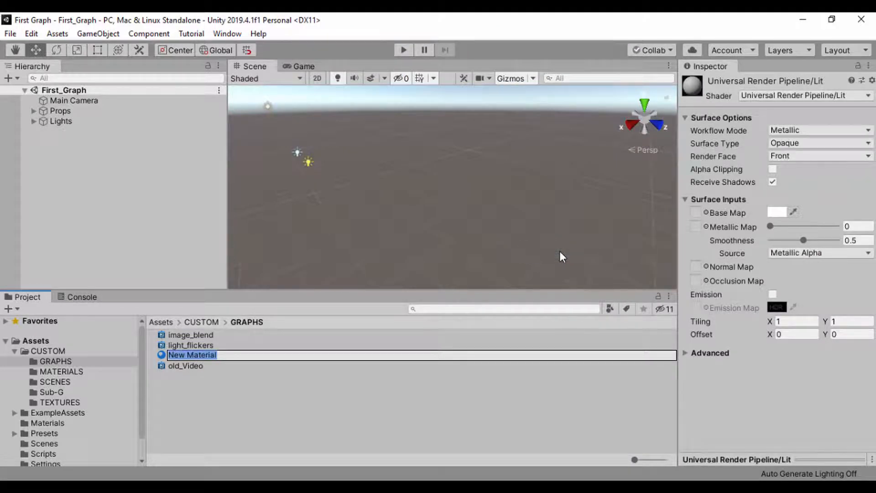
type("jELLY")
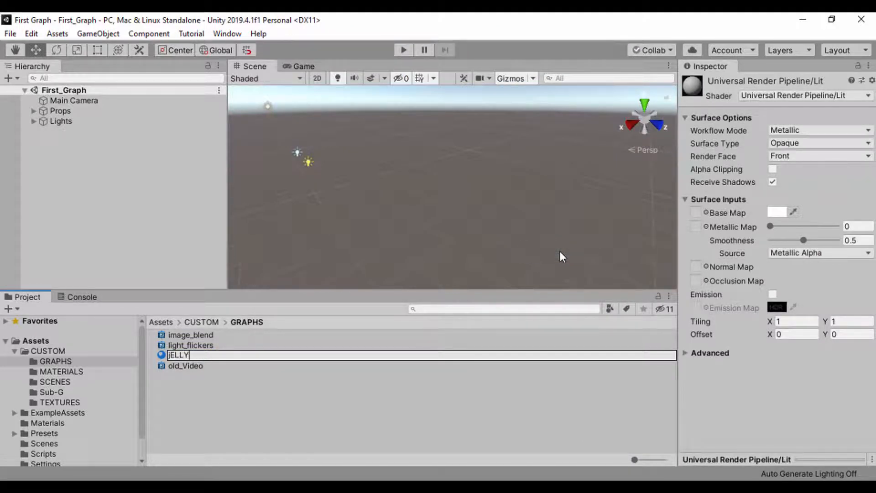
key("ctrl+a")
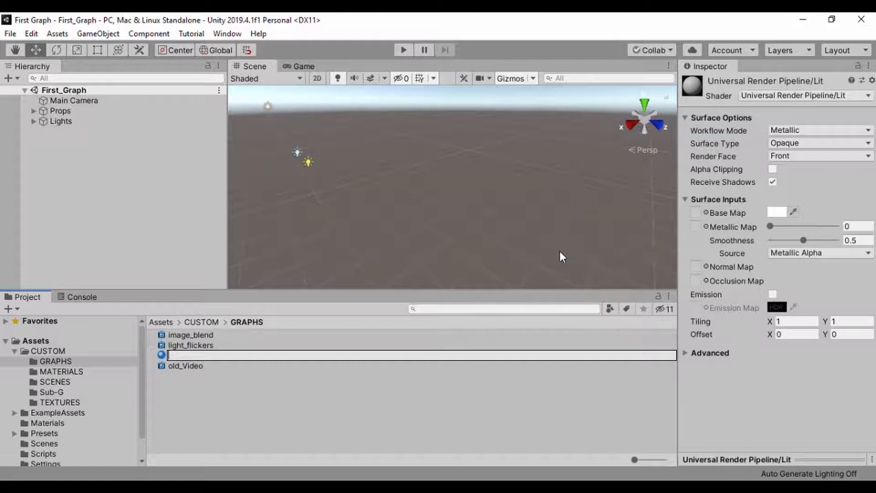
type("Jelly")
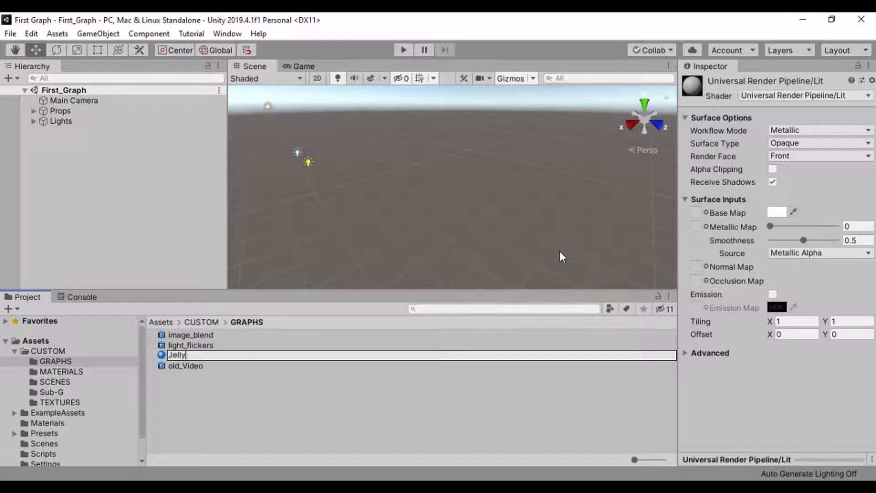
type("_Matt")
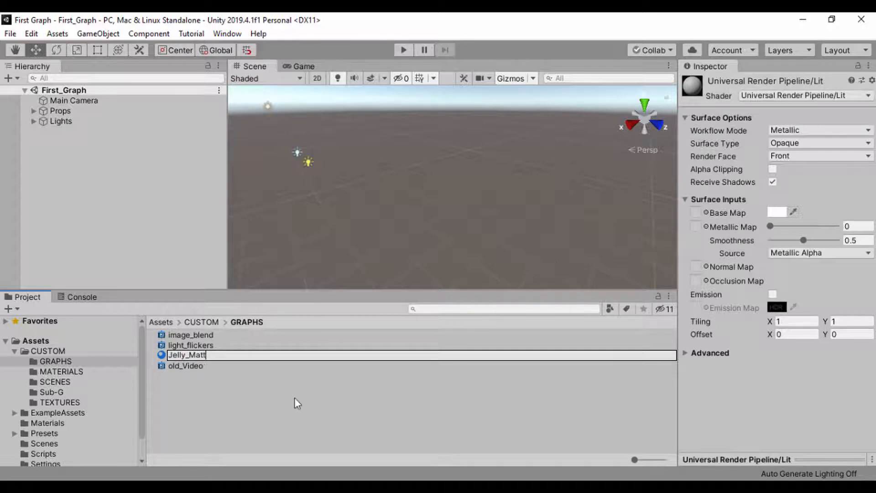
key("Return")
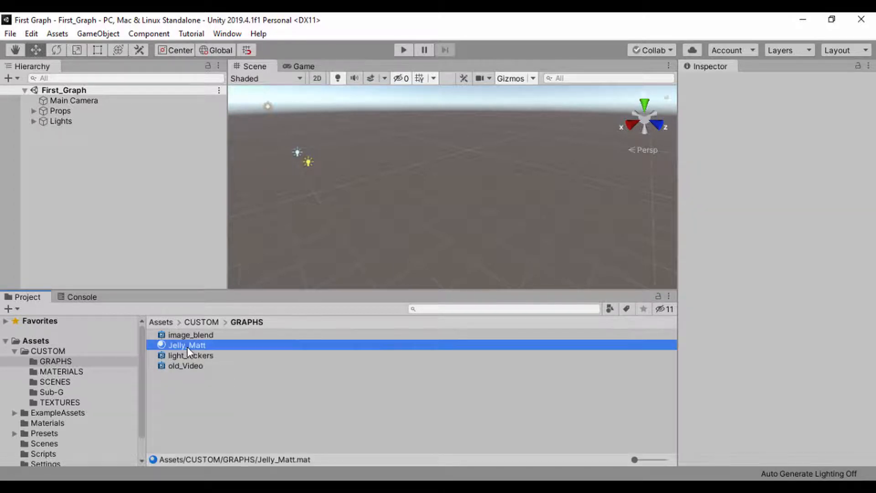
Move Jelly_Matt into MATERIALS, check it, and return to GRAPHS
left_click(187, 345)
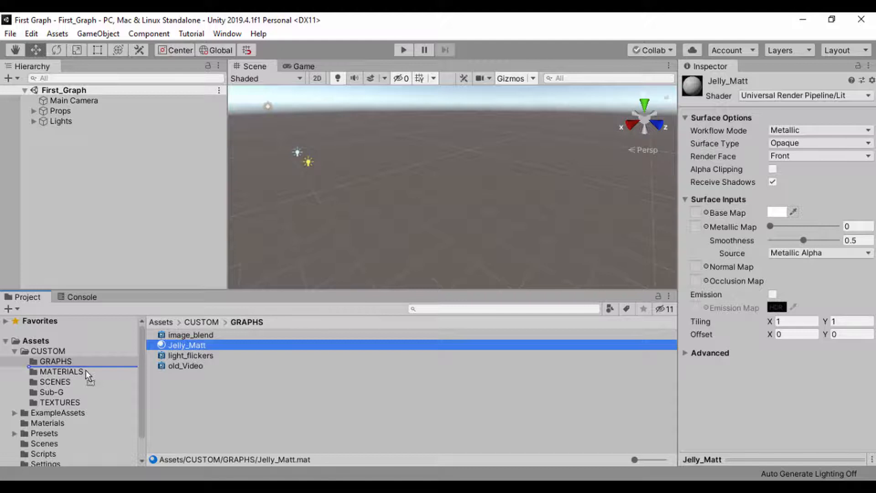
left_click(61, 371)
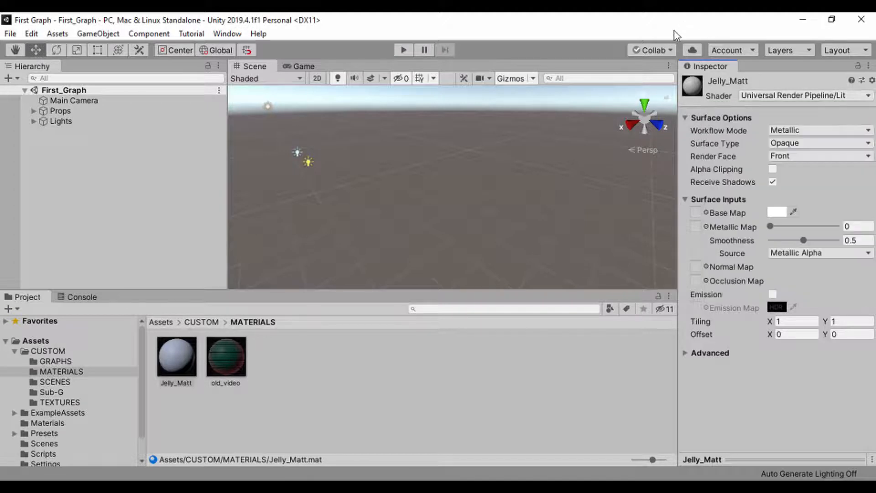
left_click(55, 361)
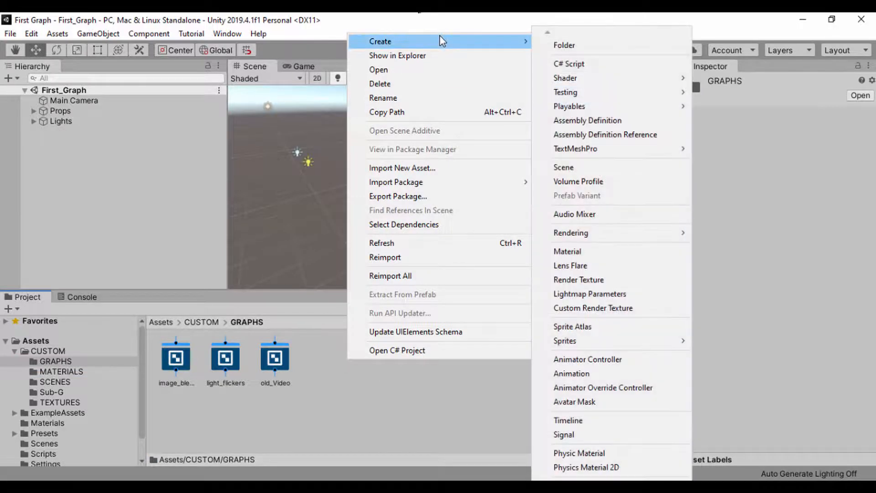
mouse_move(605, 135)
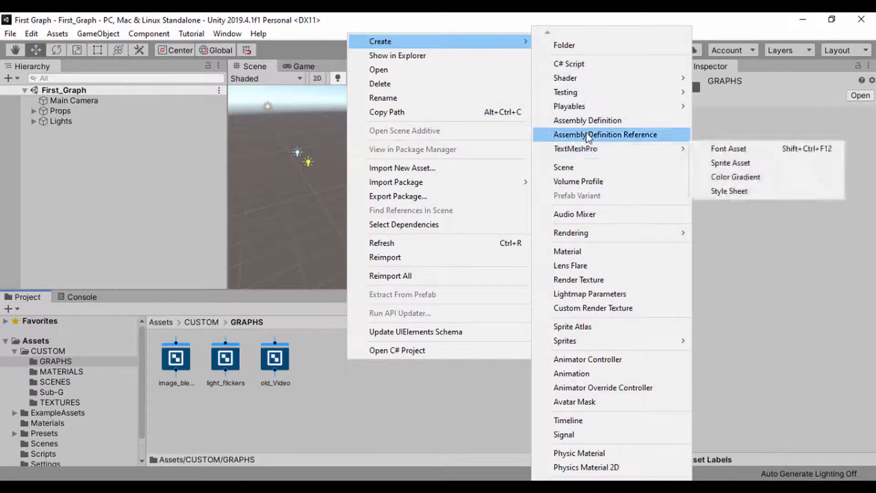
mouse_move(565, 77)
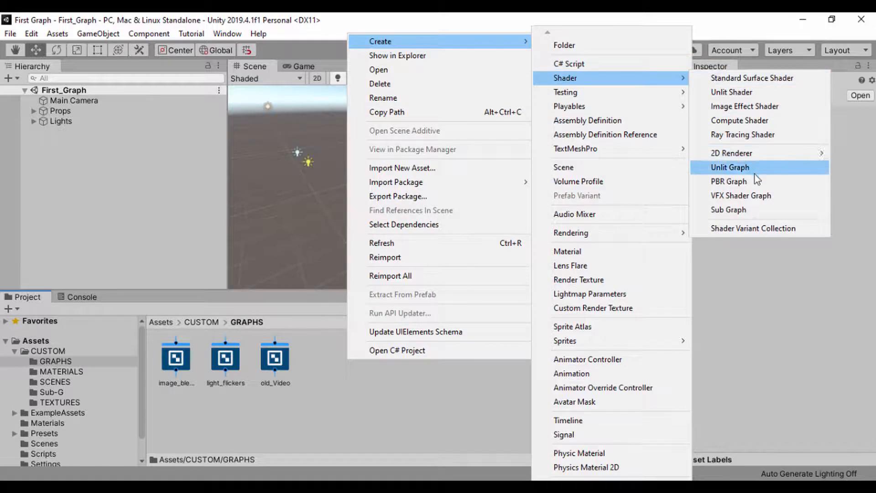
Create a PBR shader graph in GRAPHS and name it Jelly_Graph
left_click(729, 167)
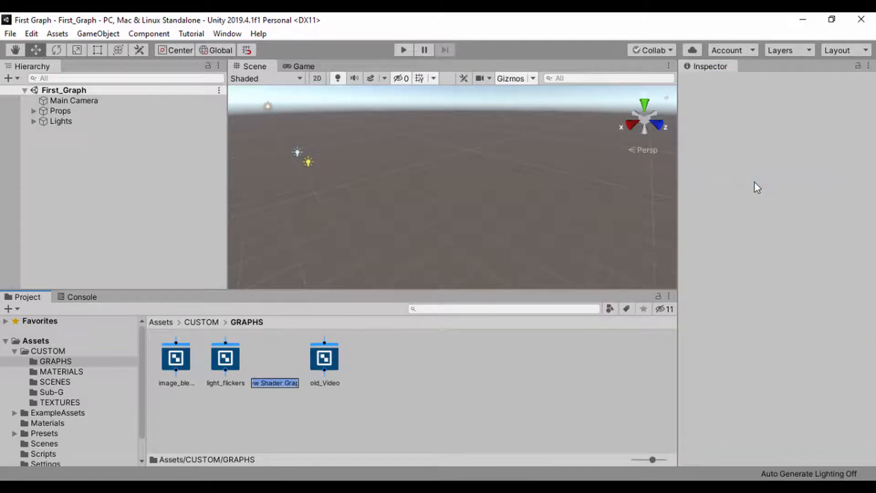
type("Jelly_Graph")
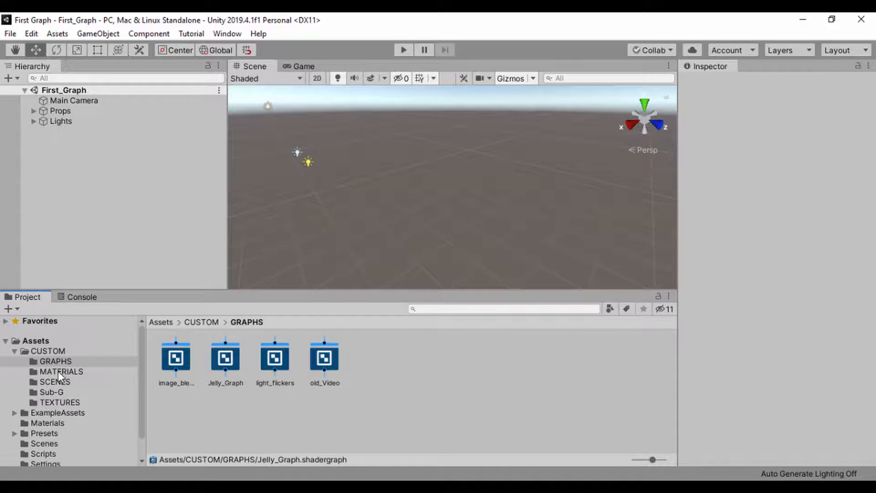
Set the Jelly_Matt material's shader to Shader Graphs > Jelly_Graph
left_click(62, 370)
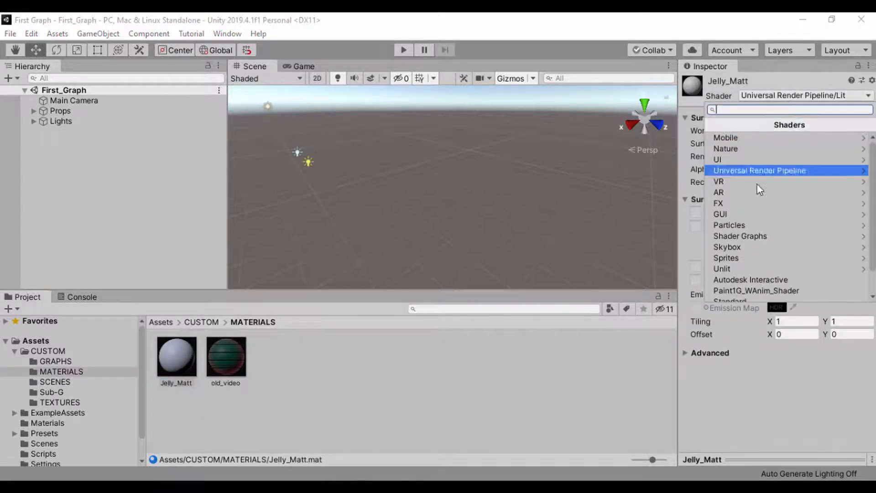
left_click(739, 236)
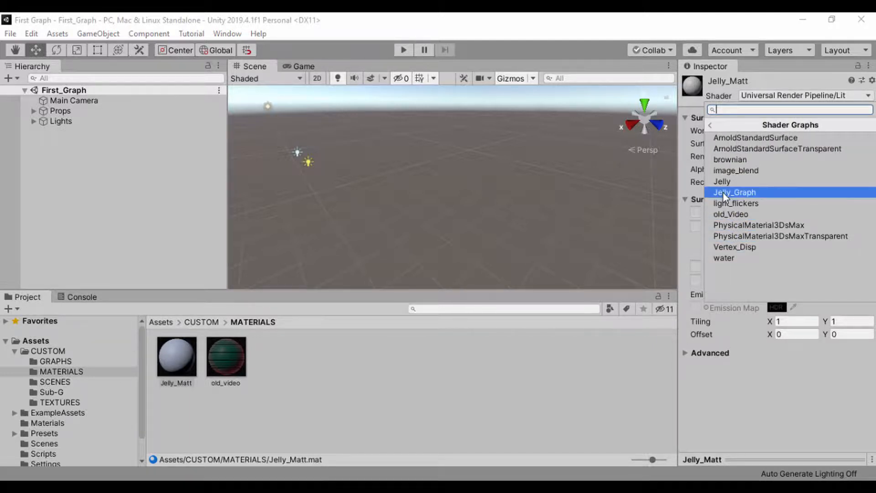
left_click(734, 192)
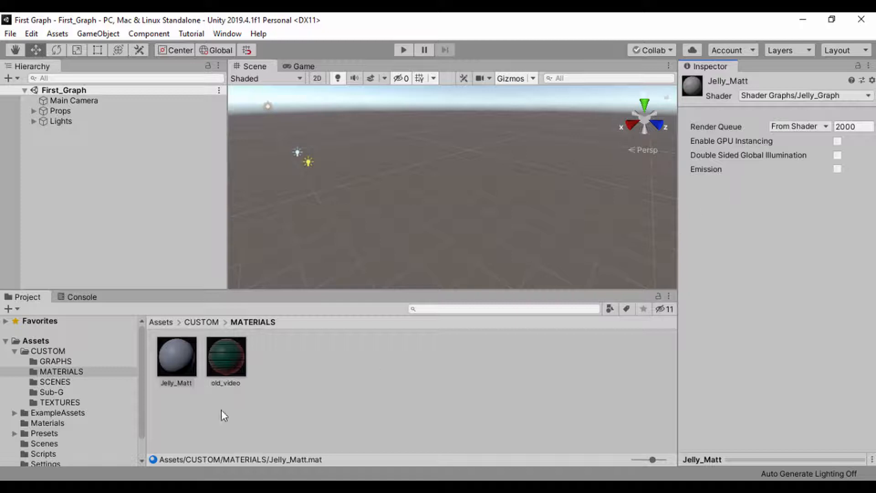
left_click(176, 355)
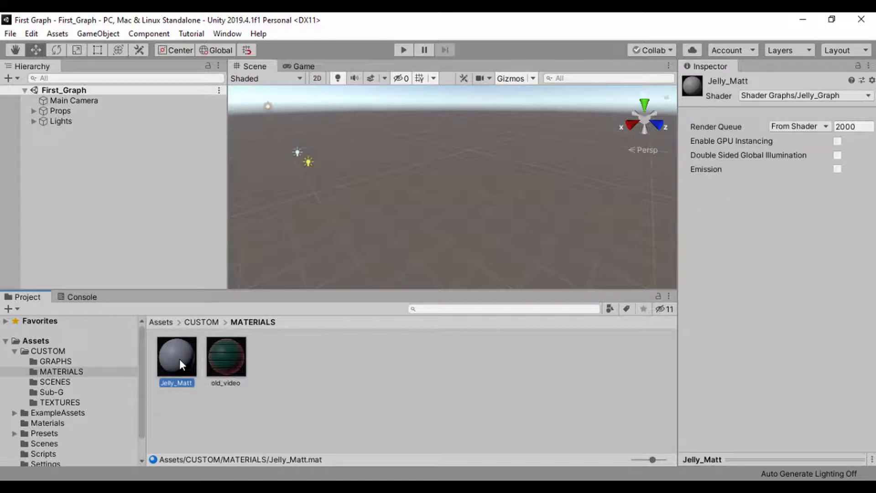
mouse_move(55, 394)
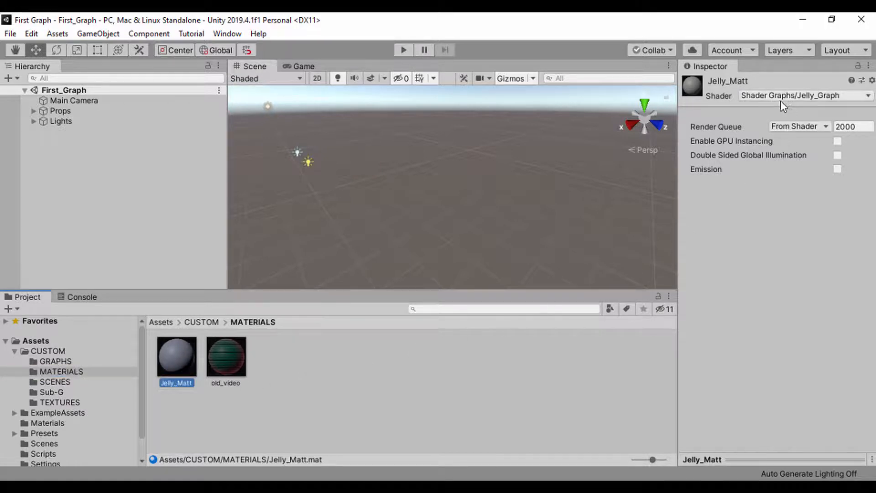
Open Jelly_Graph from the GRAPHS folder in the Shader Graph editor
left_click(55, 360)
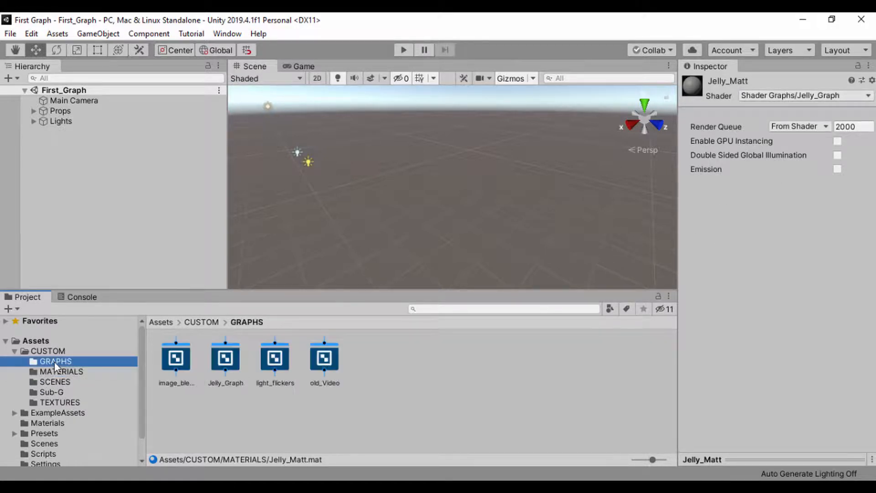
left_click(225, 356)
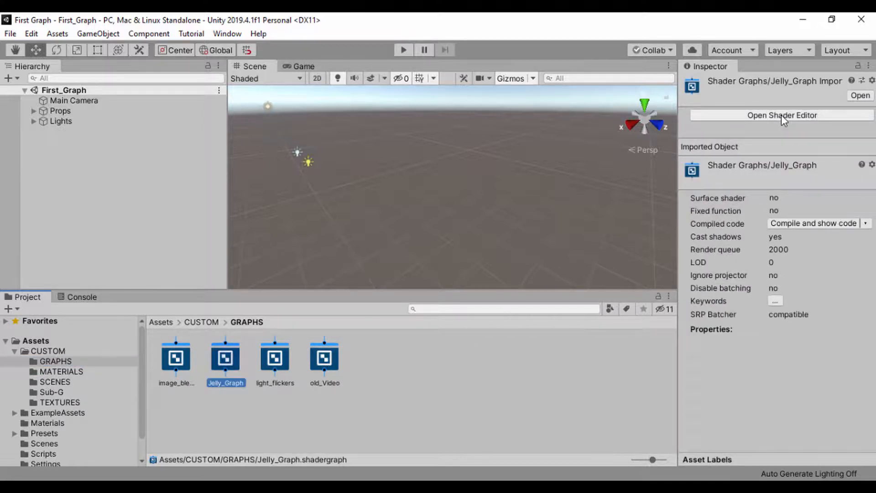
left_click(781, 115)
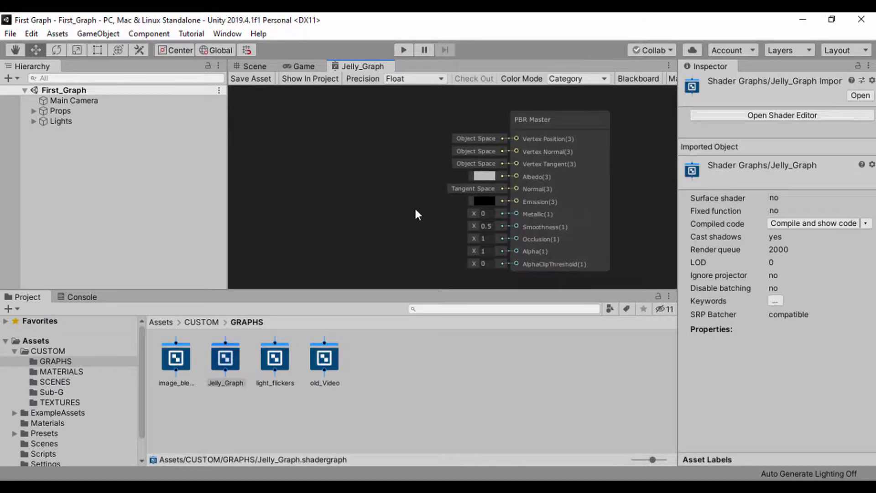
mouse_move(99, 145)
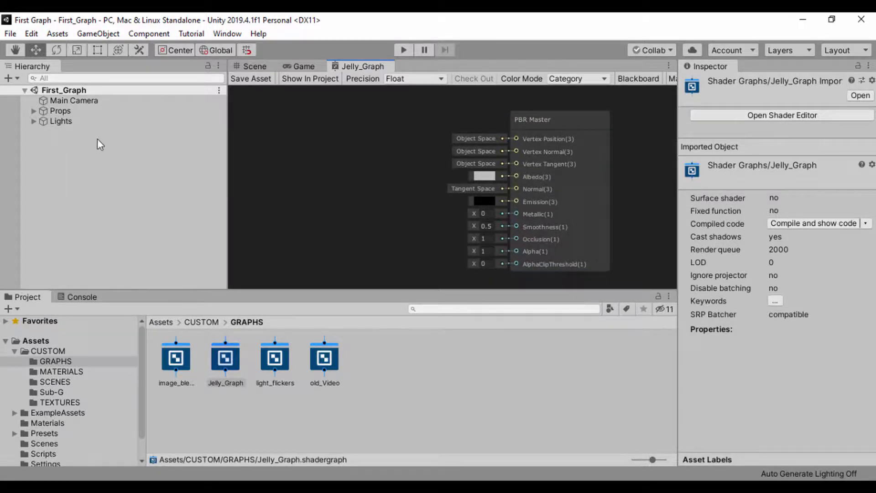
mouse_move(97, 33)
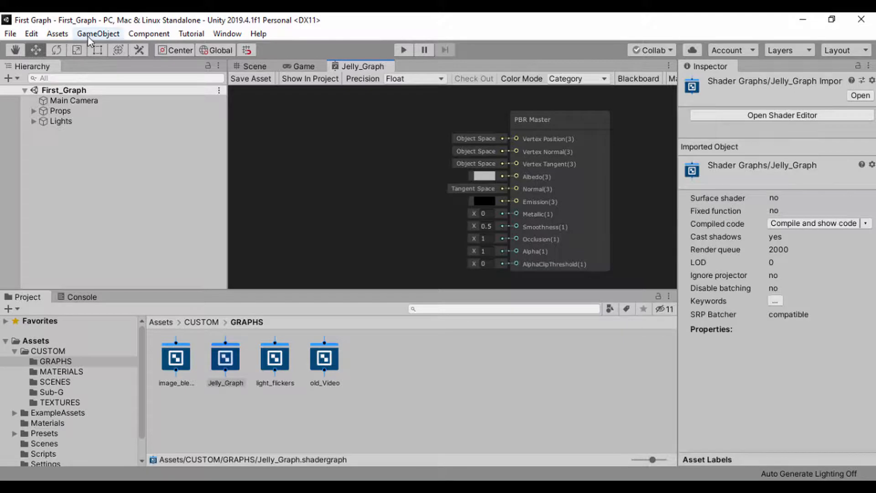
Add a 3D Cube, then delete it from Props, leaving Stage_cube and Plane
left_click(98, 33)
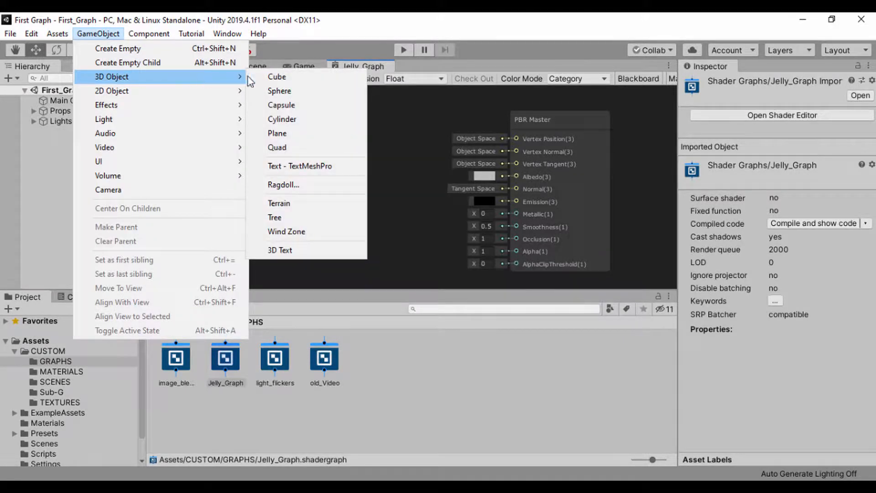
left_click(277, 77)
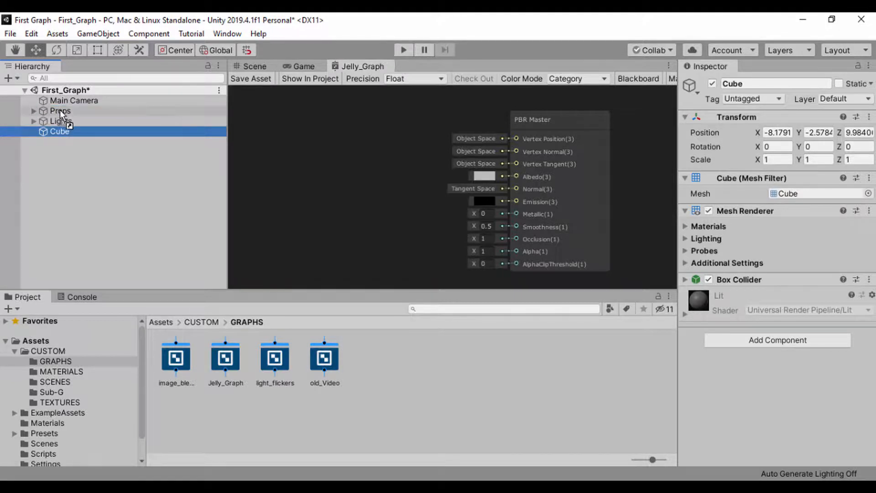
left_click(35, 111)
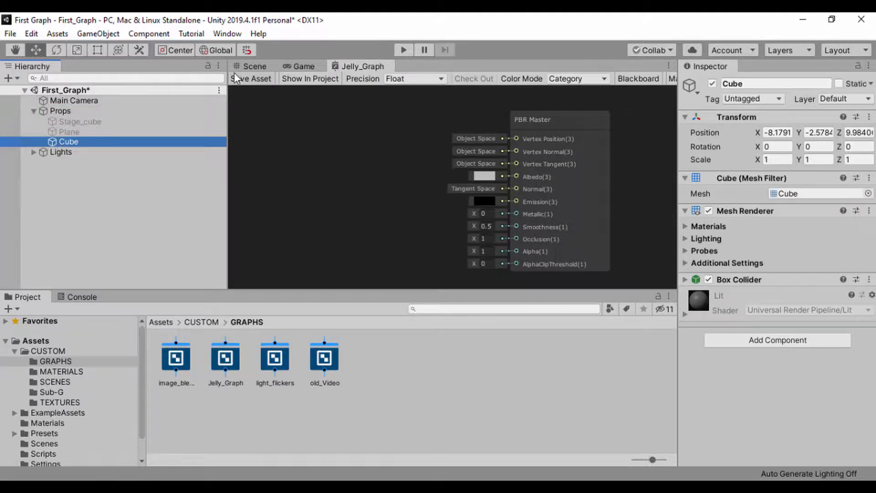
left_click(251, 66)
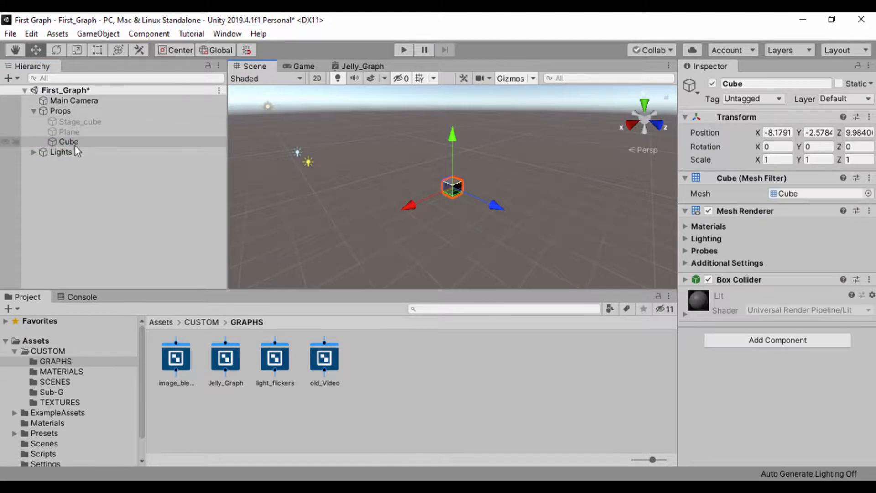
left_click(67, 141)
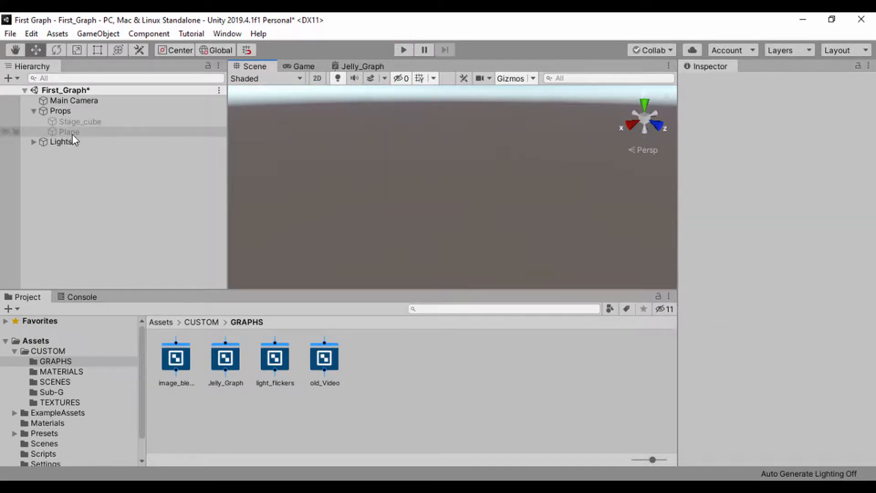
Add a 3D Sphere and place it inside the Props group
left_click(98, 33)
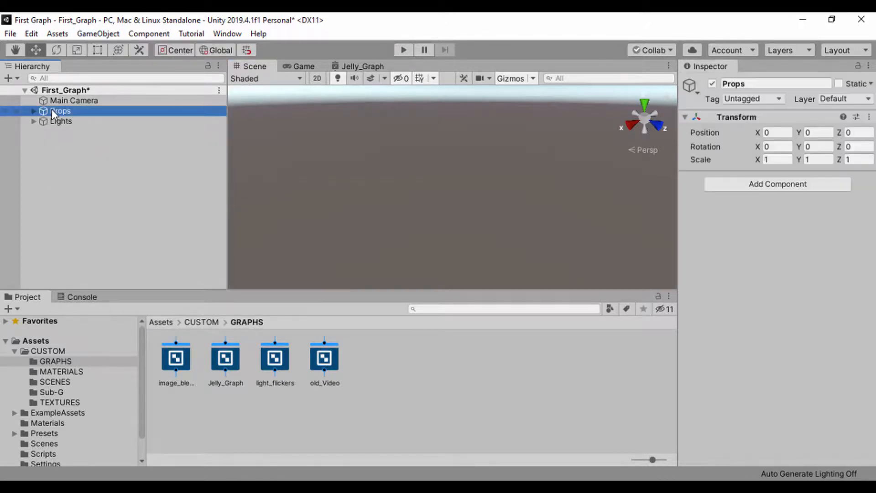
left_click(98, 34)
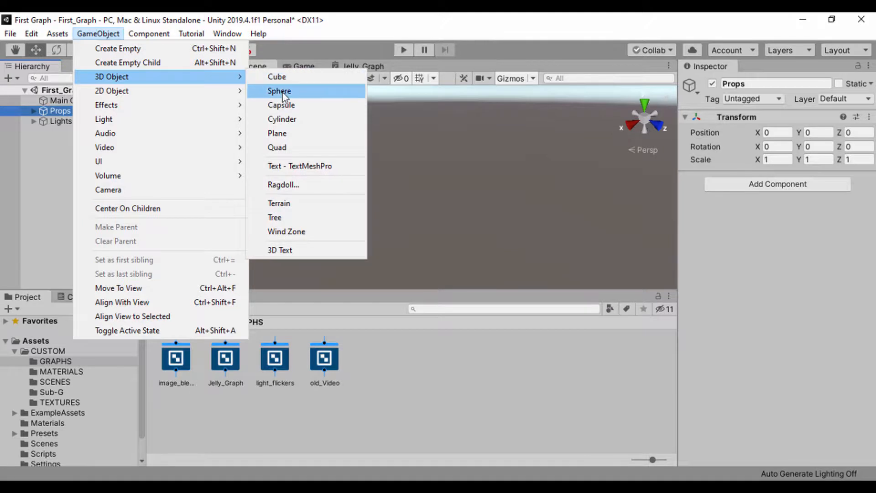
left_click(279, 90)
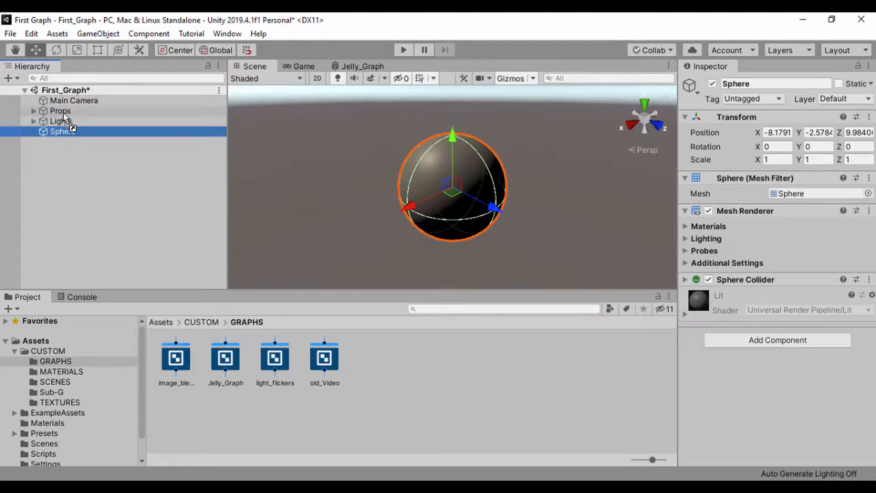
left_click(60, 110)
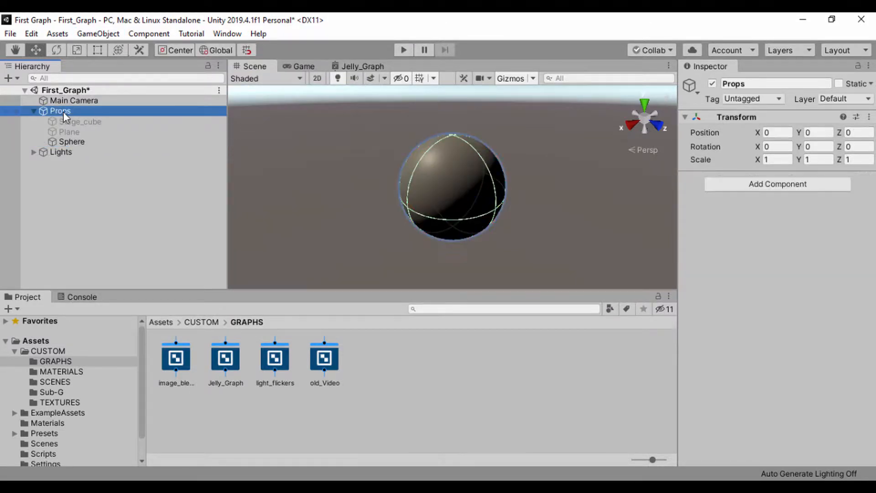
left_click(72, 141)
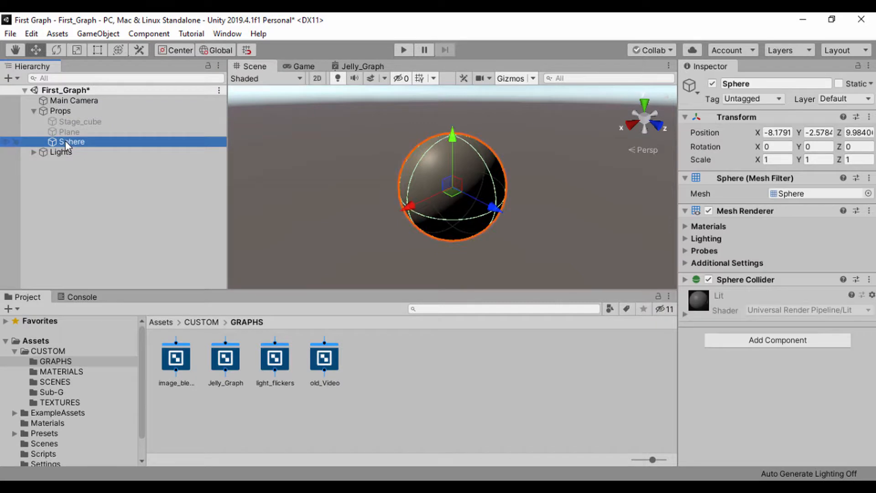
mouse_move(376, 274)
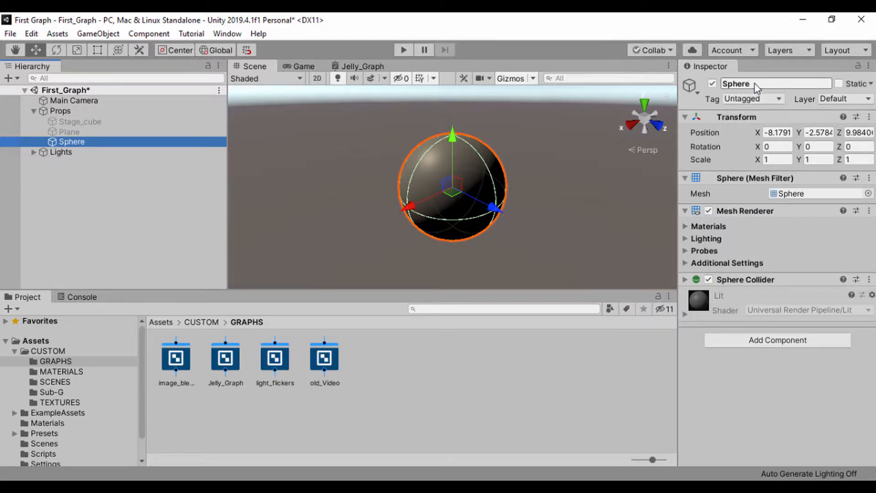
Rename the sphere under Props to 'Jelly_Sphere' in the Inspector
triple_click(775, 83)
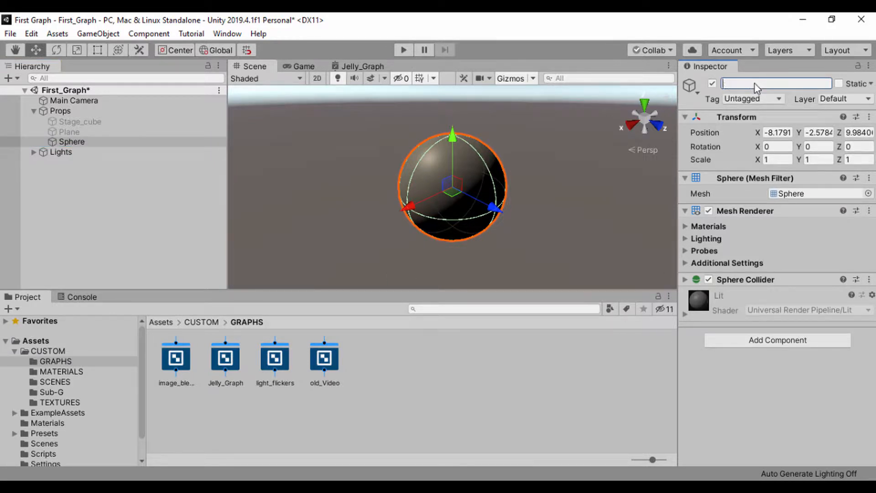
type("Je")
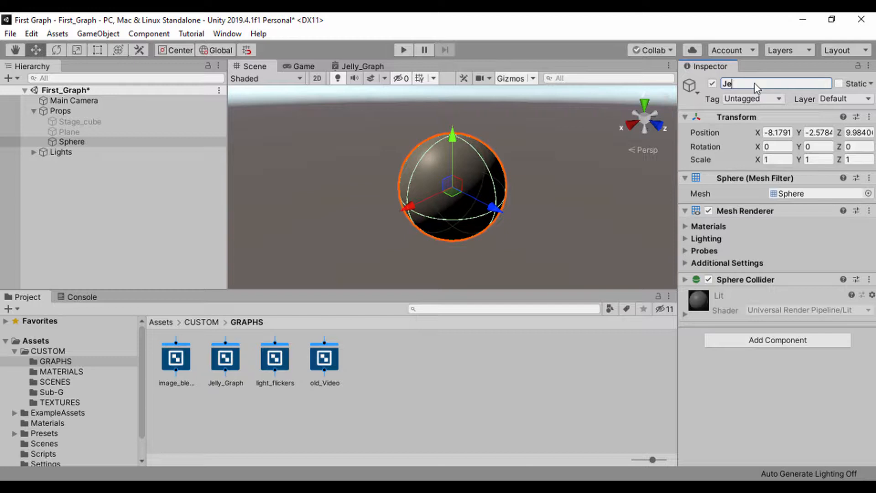
type("lly_S")
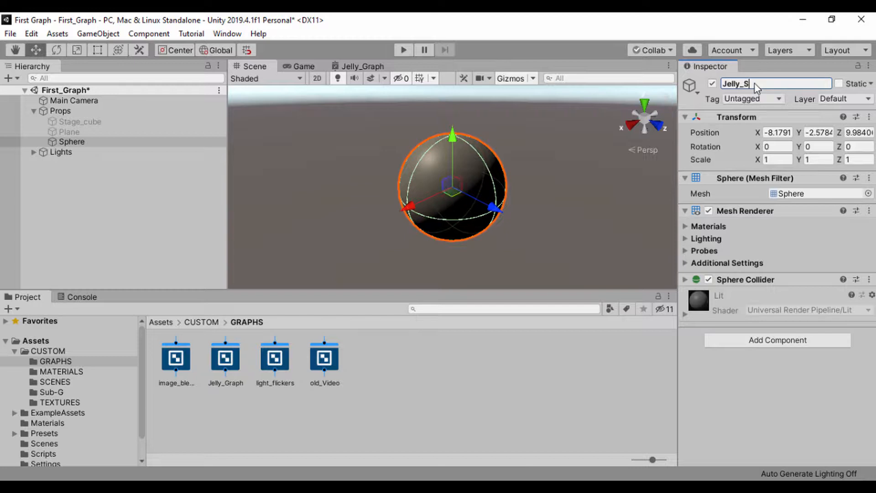
type("phere")
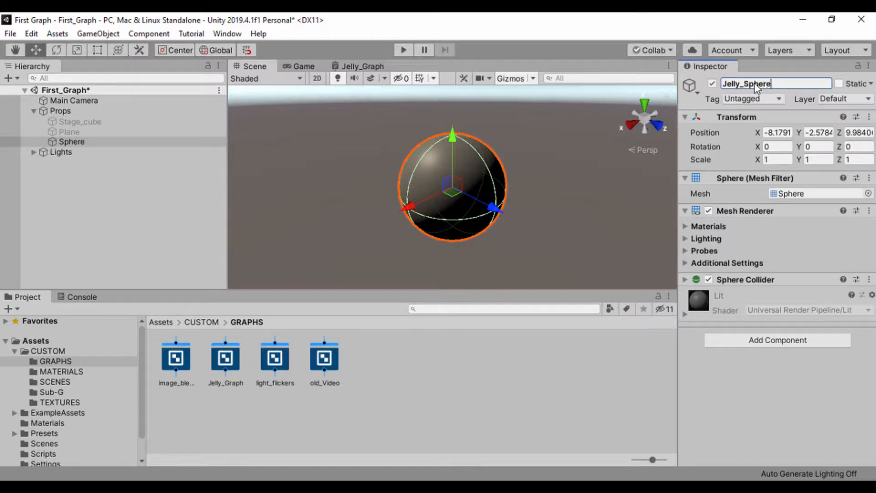
left_click(131, 201)
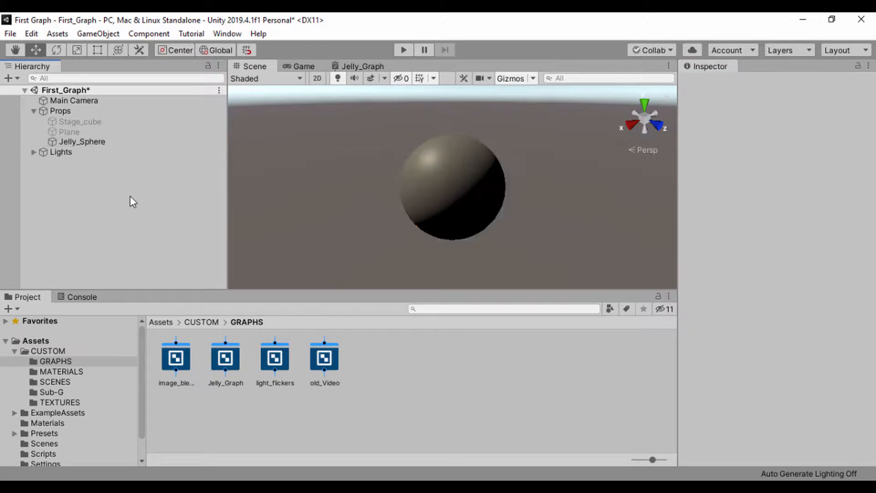
Apply the Jelly_Matt material from CUSTOM/MATERIALS to Jelly_Sphere
left_click(62, 371)
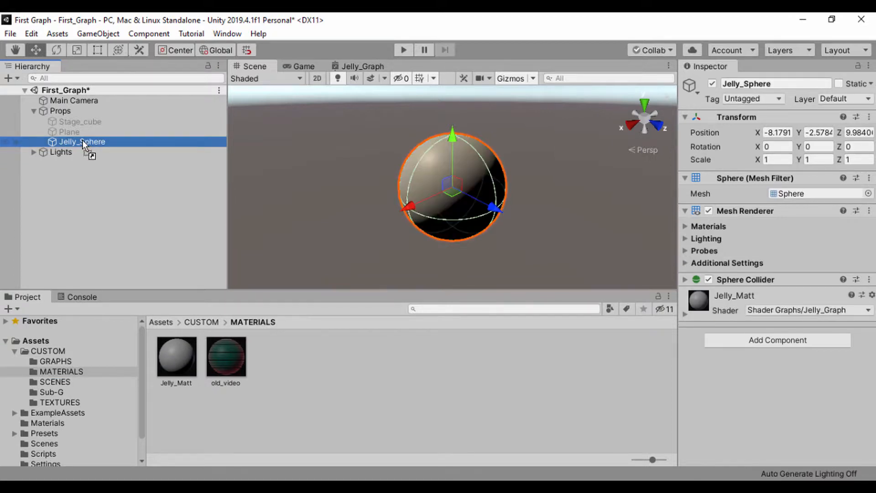
mouse_move(689, 304)
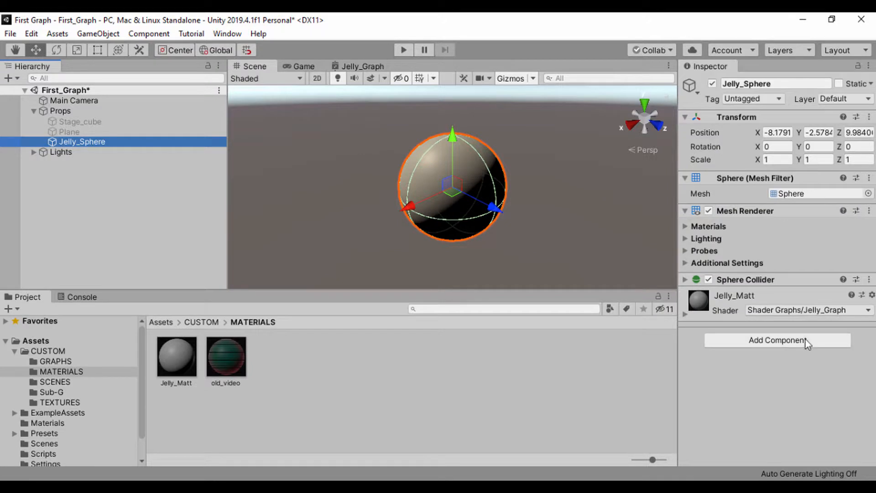
mouse_move(485, 281)
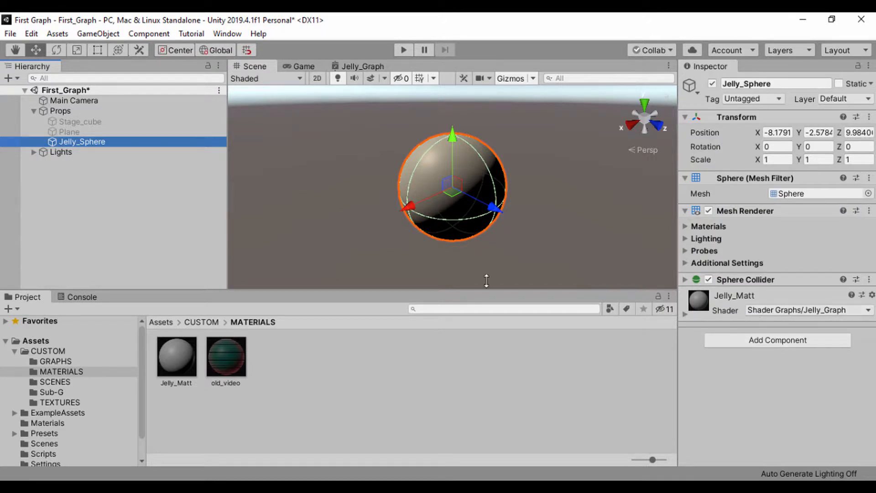
left_click(363, 65)
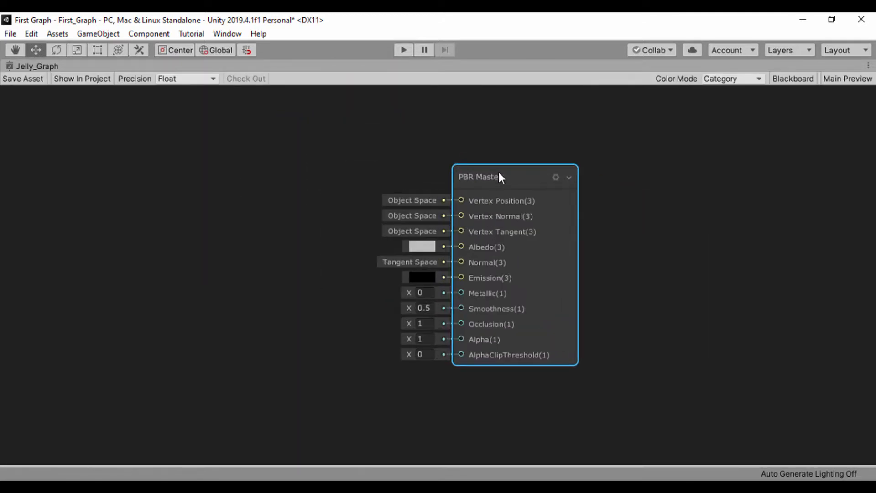
Change the PBR Master node's Surface from Opaque to Transparent in Jelly_Graph
left_click(555, 177)
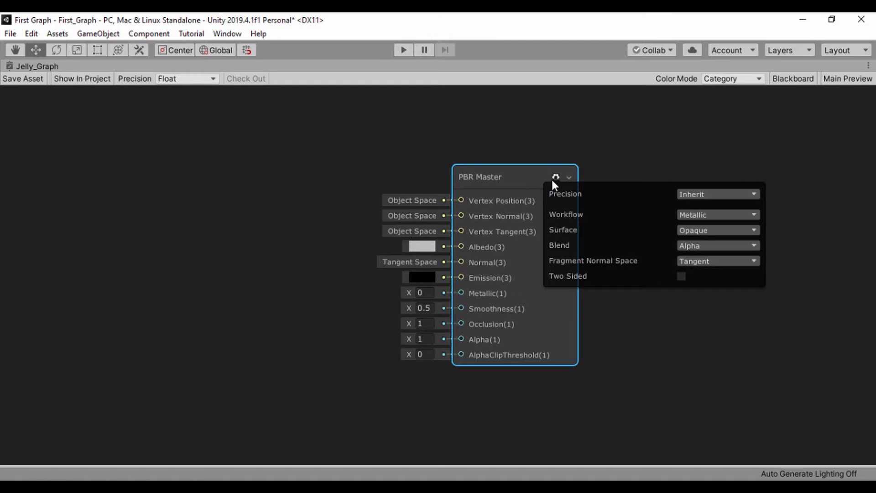
left_click(717, 230)
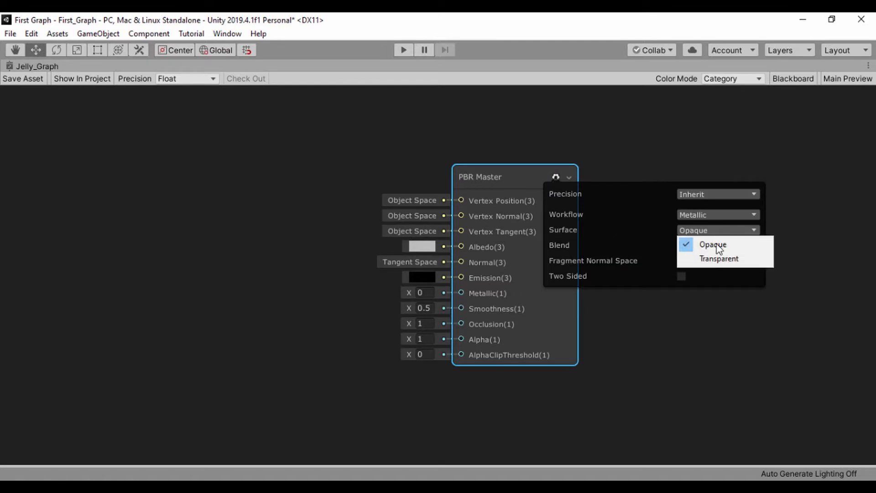
left_click(719, 258)
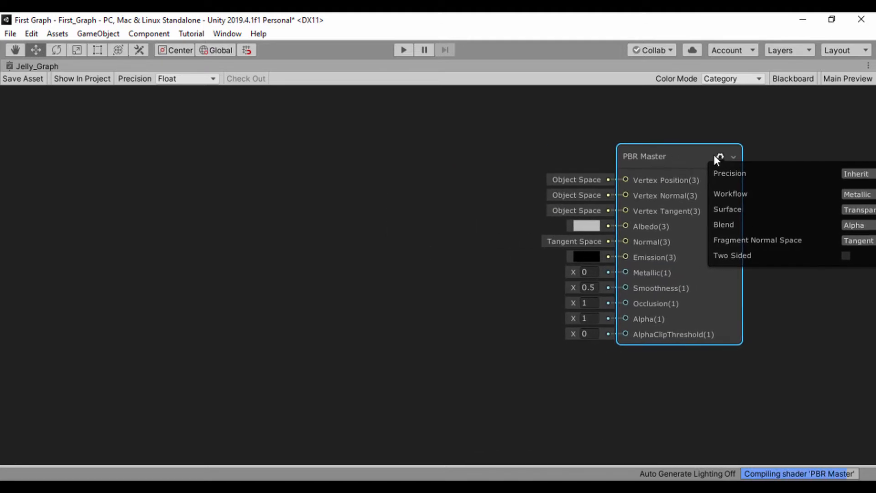
left_click(430, 168)
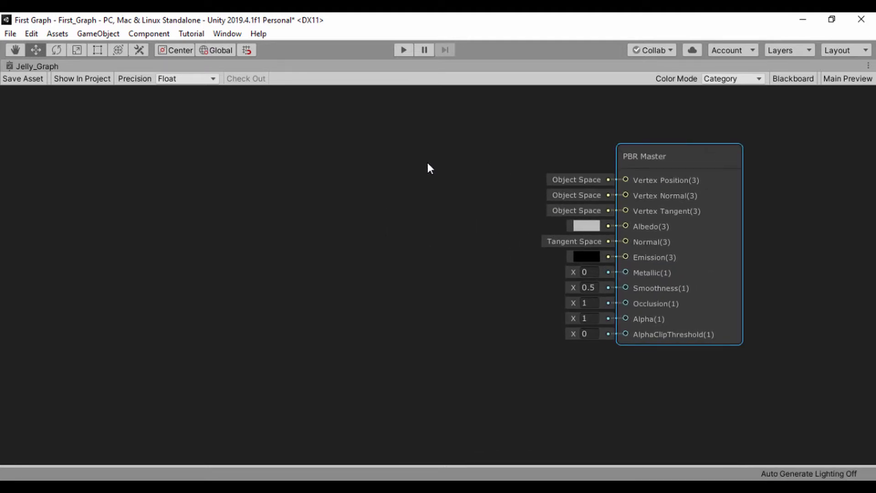